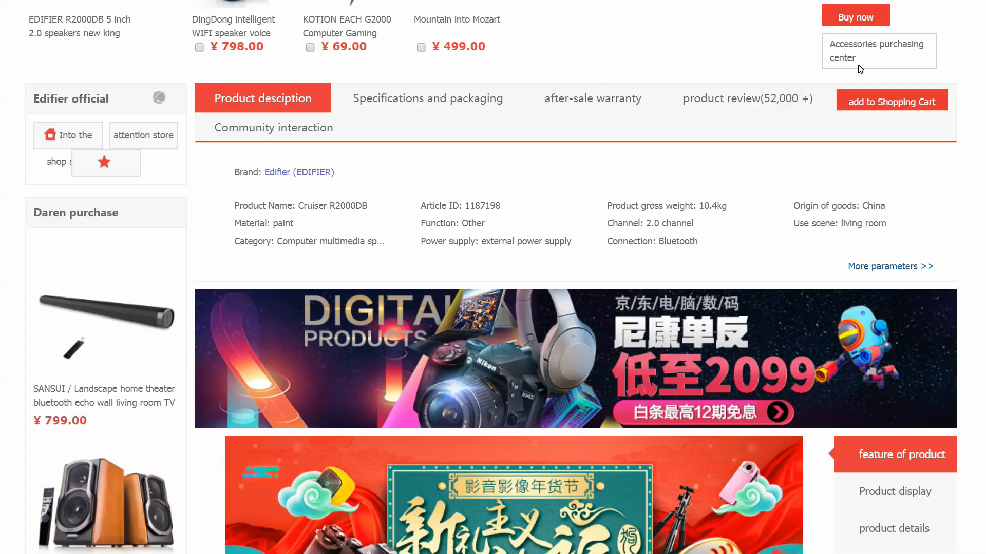
# Step: Show the R2000DB's 52,000+ customer reviews with the 97% positive rating
pyautogui.click(747, 98)
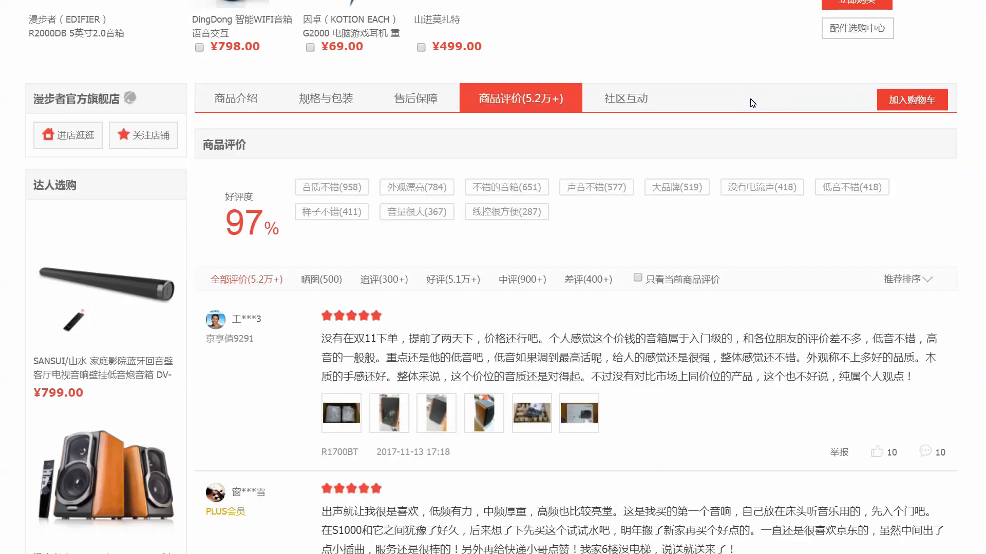
pyautogui.scroll(-3)
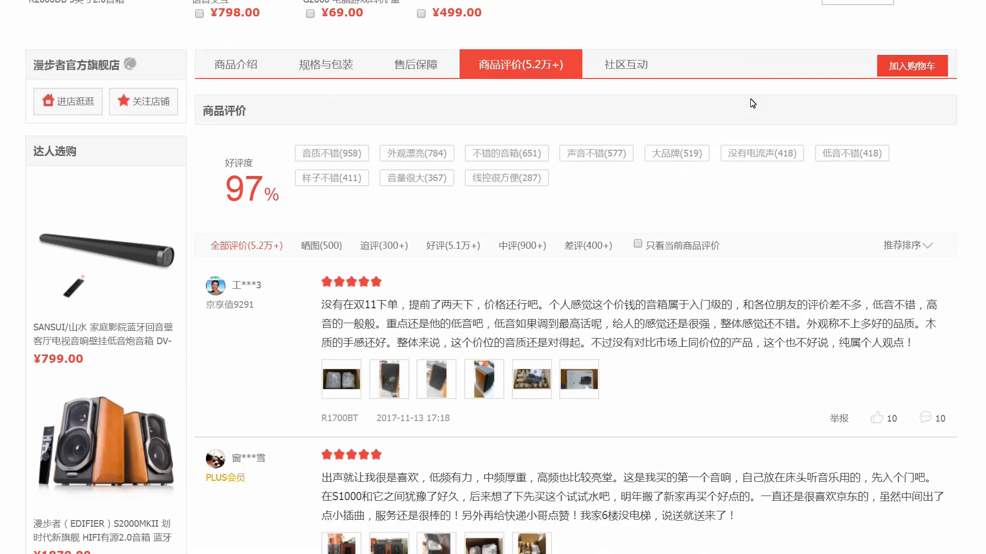
pyautogui.scroll(-3)
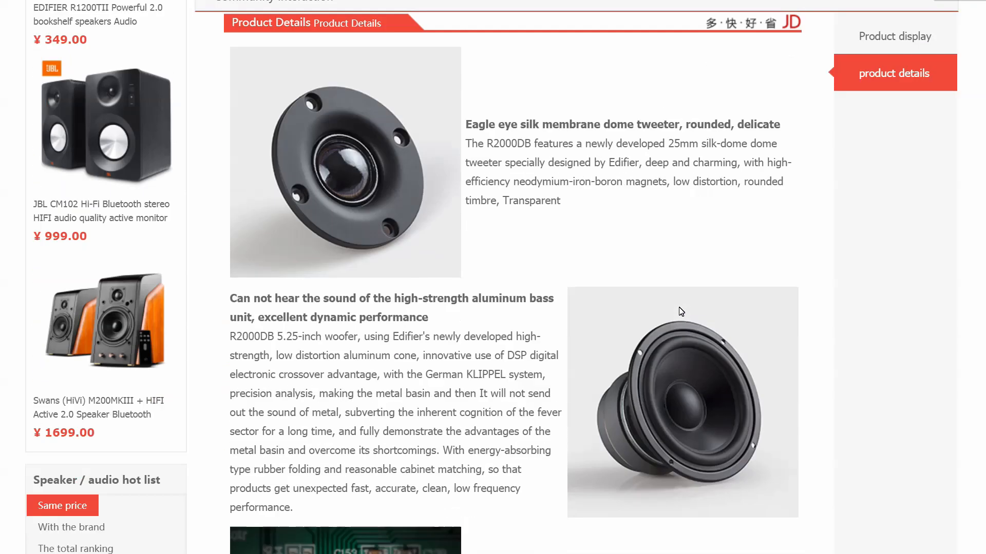
# Step: Scroll the R2000DB details past tweeter, woofer and DSP to the PCM9211 chip
pyautogui.scroll(-3)
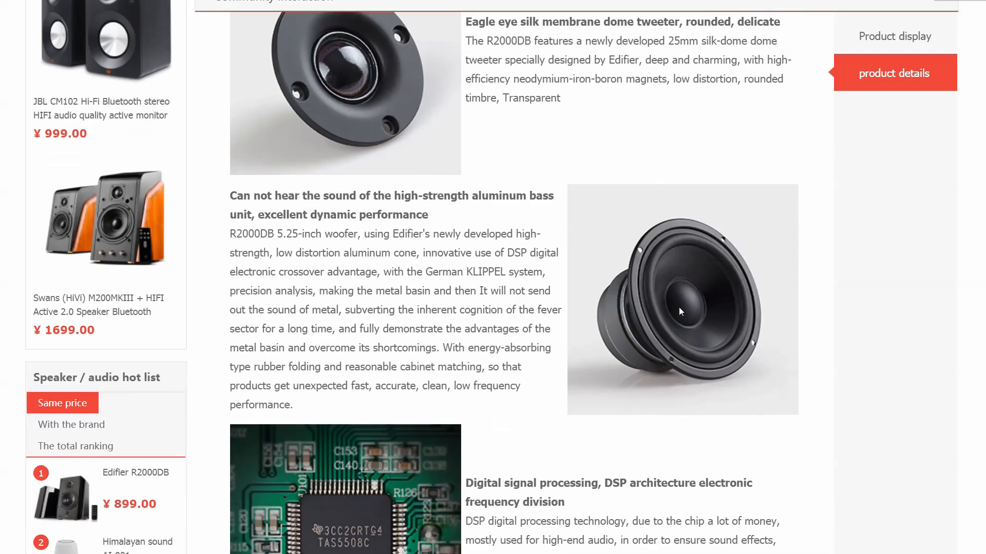
pyautogui.scroll(-3)
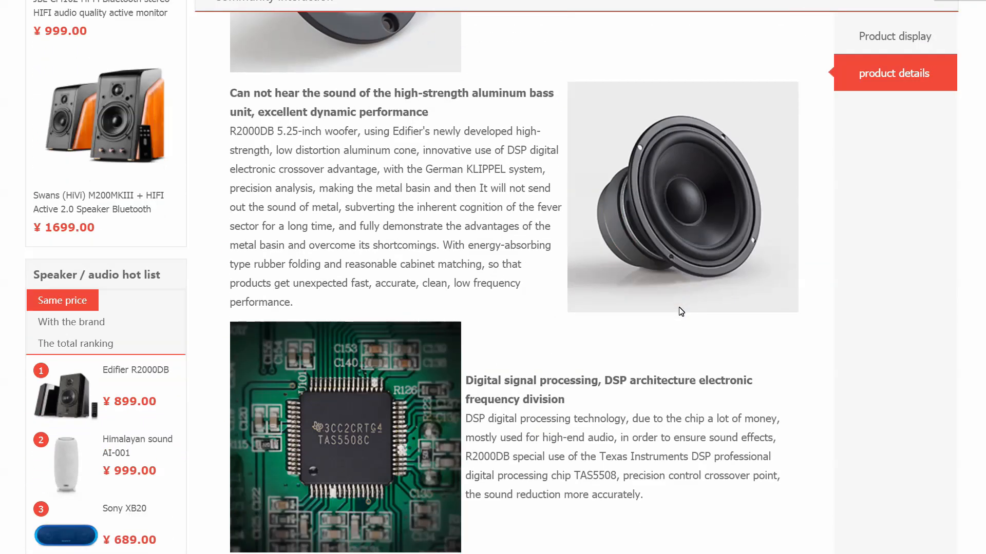
pyautogui.scroll(-3)
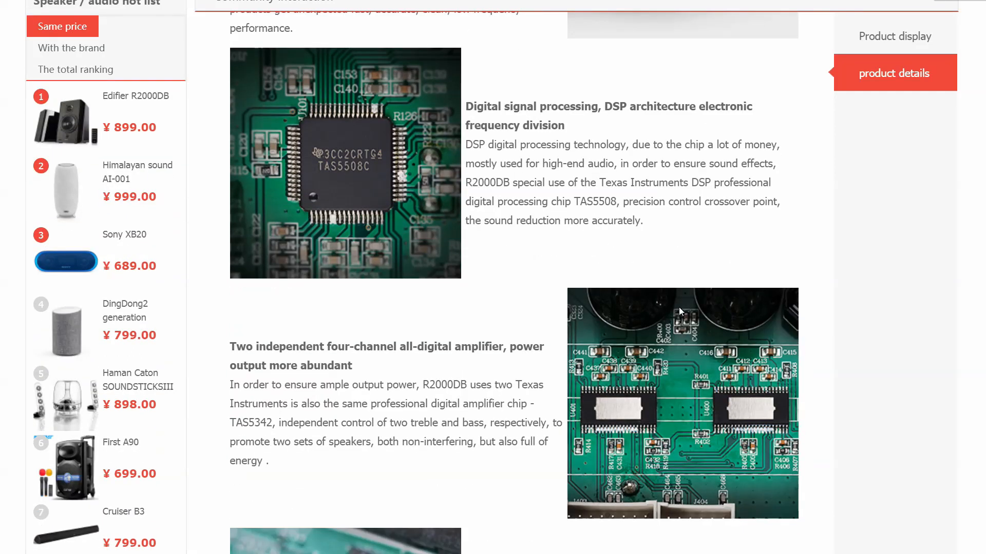
pyautogui.scroll(-3)
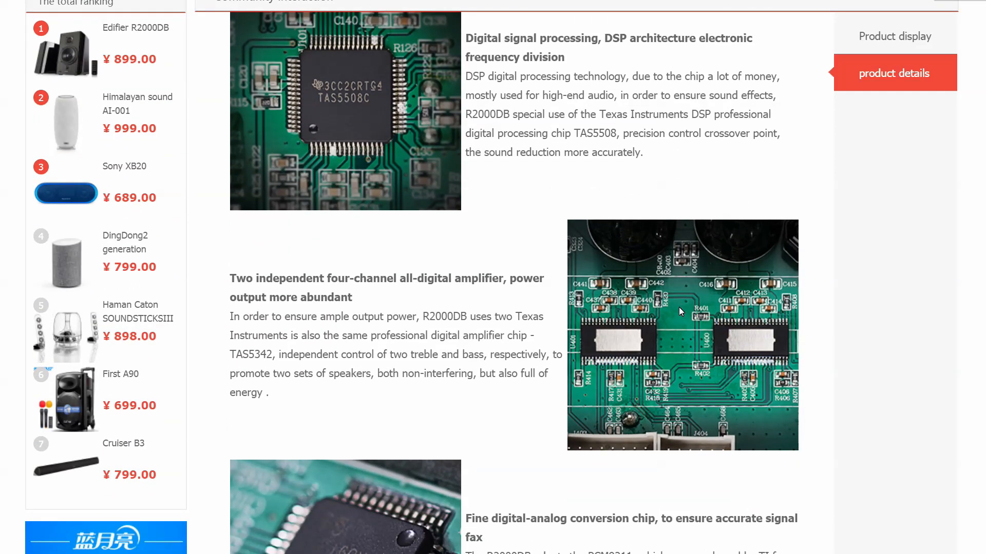
pyautogui.scroll(-3)
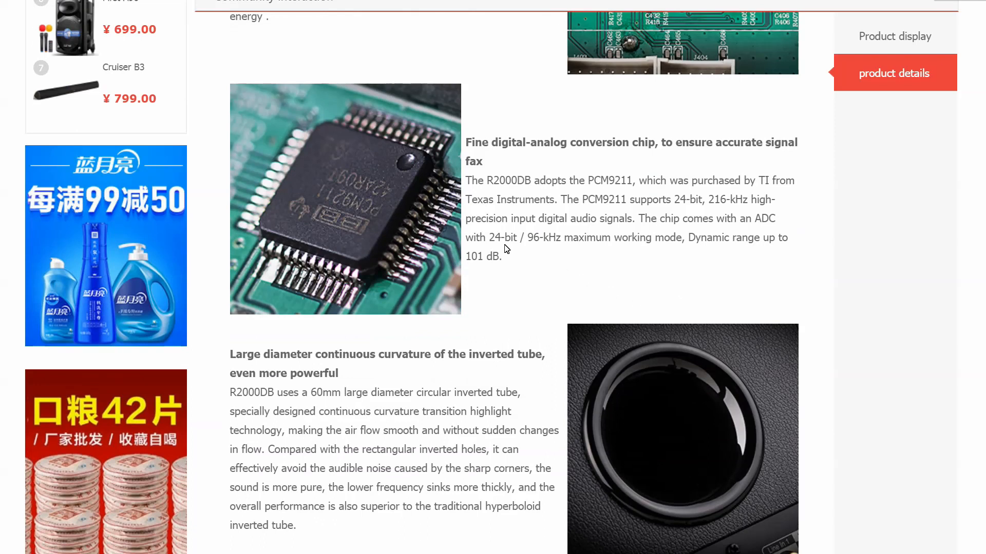
pyautogui.moveTo(511, 252)
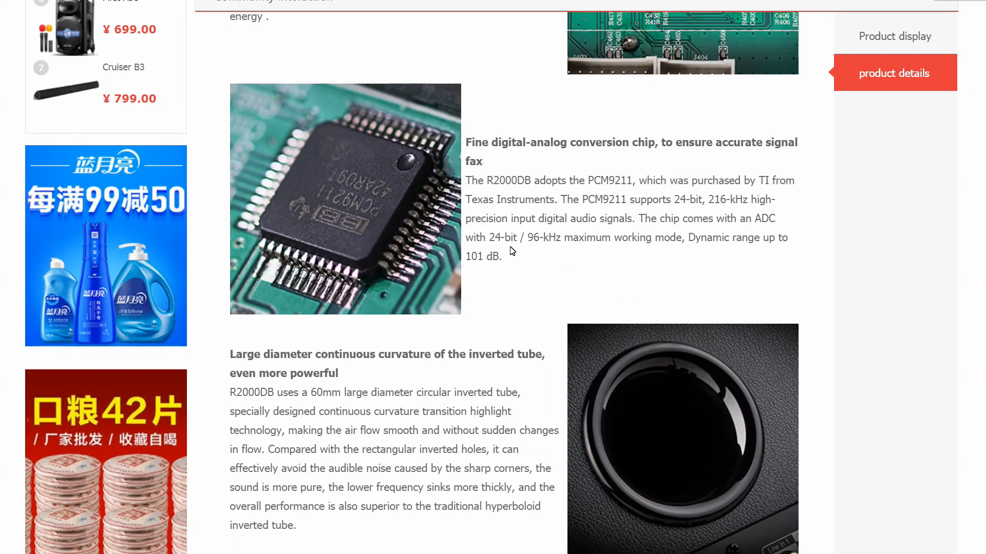
pyautogui.scroll(-3)
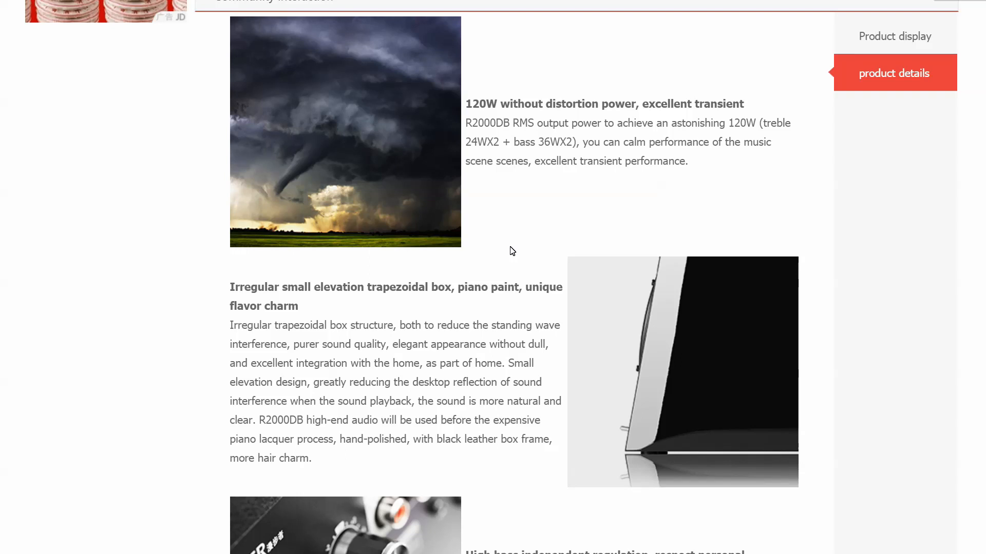
# Step: Scroll past the remote control, optical input and Bluetooth chip to the 5PIN connection
pyautogui.scroll(-3)
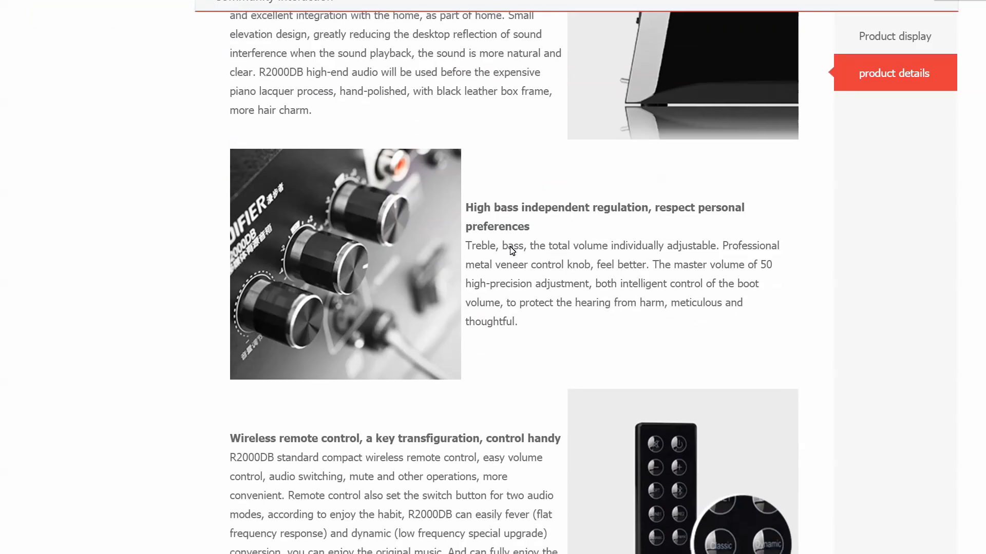
pyautogui.scroll(-3)
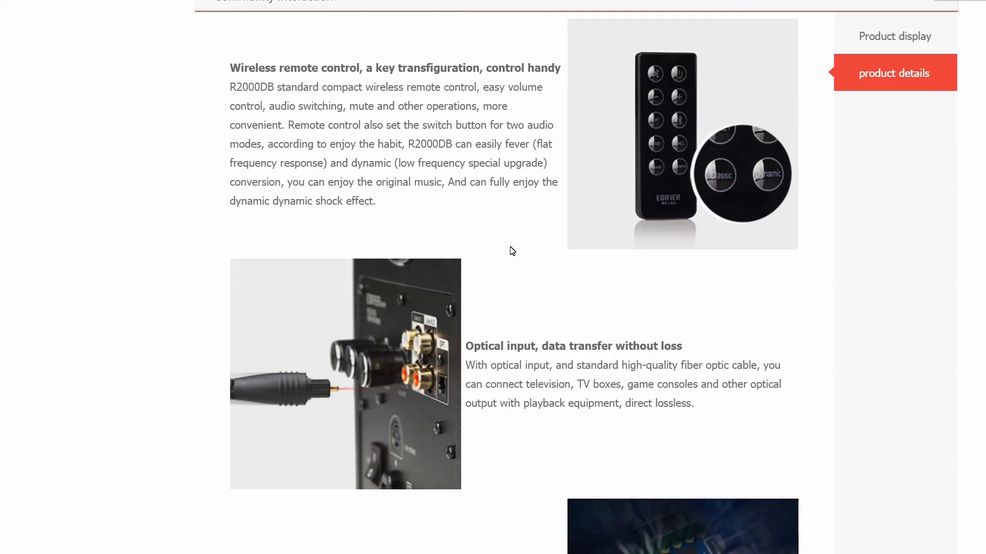
pyautogui.scroll(-3)
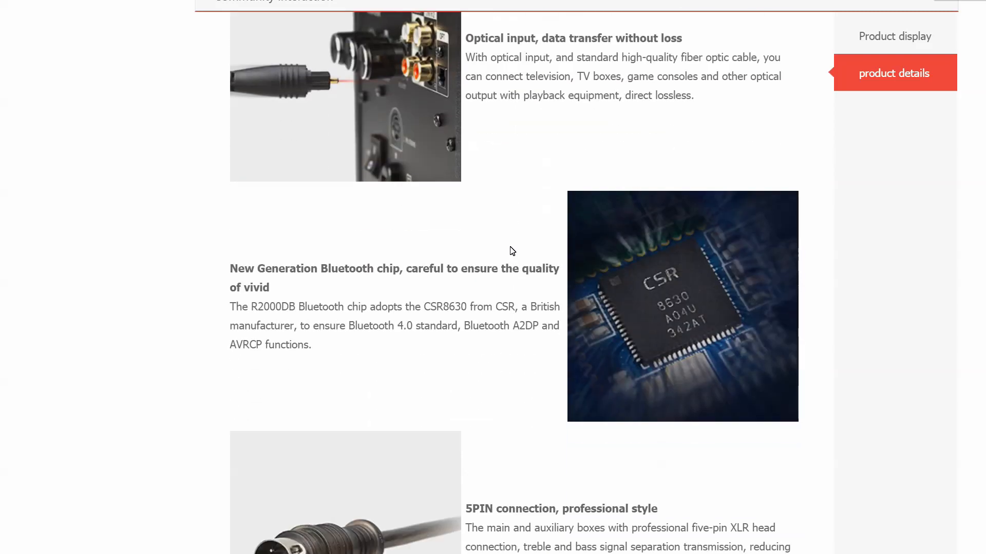
pyautogui.scroll(-3)
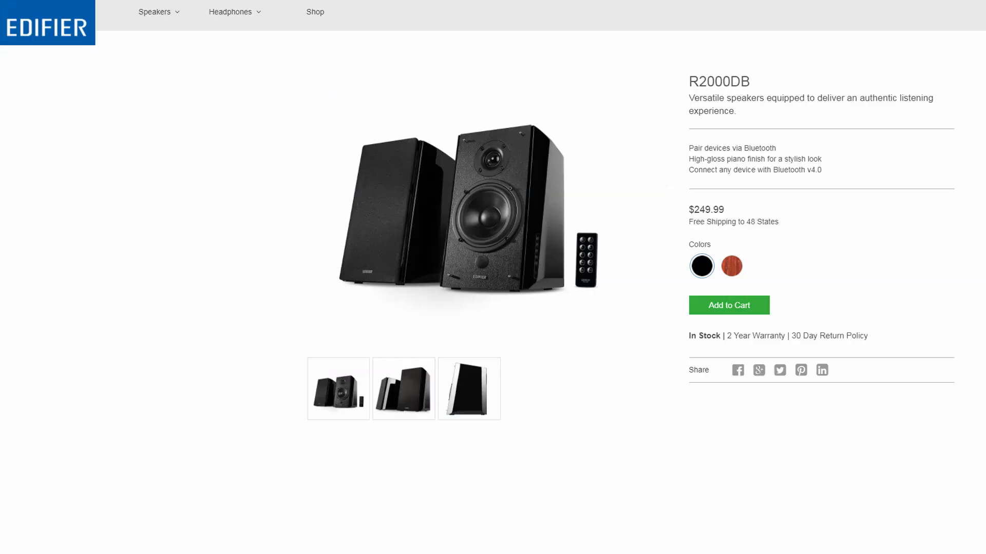
# Step: Scroll the Edifier R2000DB page down to the SPECIFICATIONS table
pyautogui.scroll(-3)
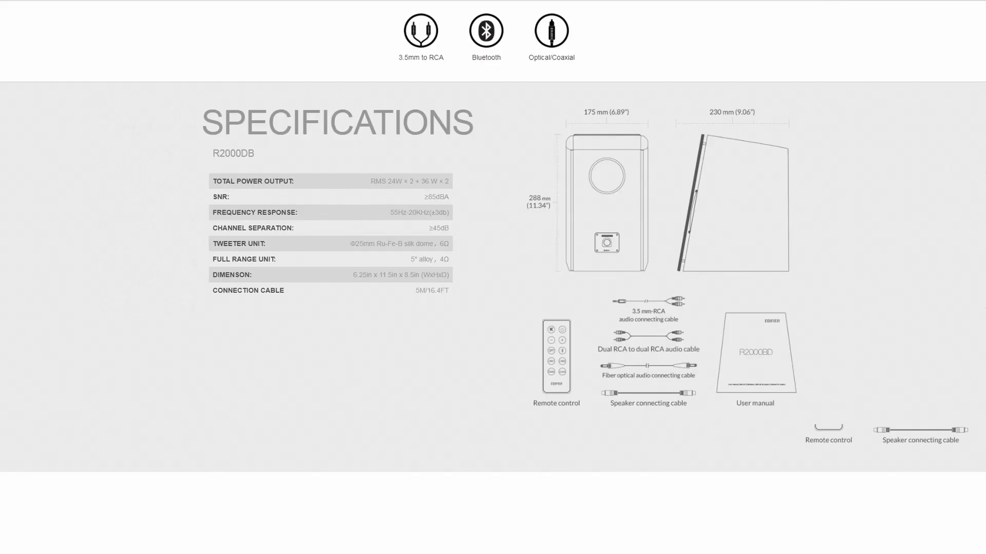